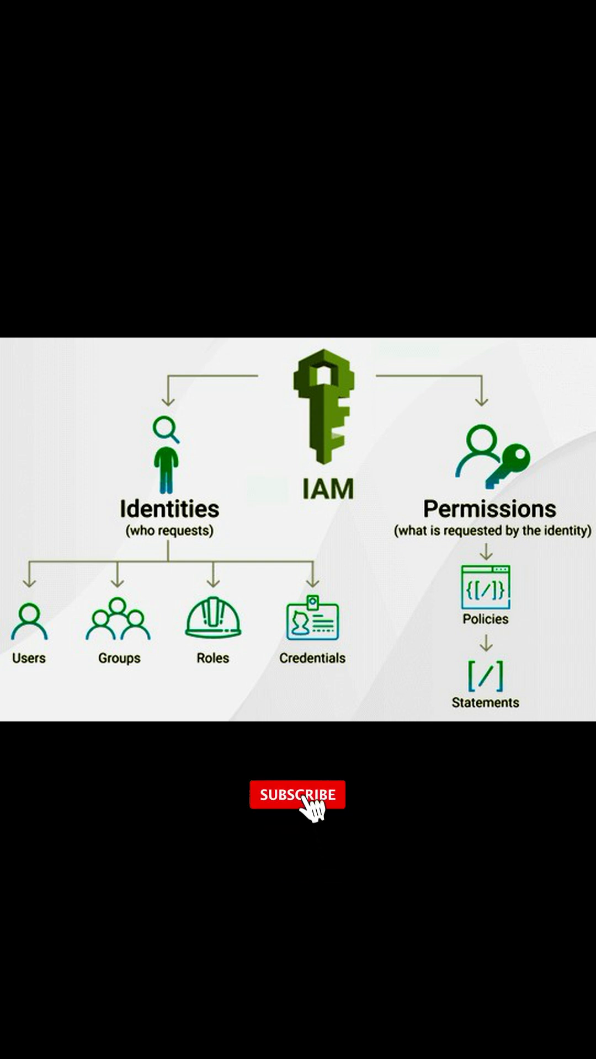
Advance from the IAM identities-and-permissions diagram to the Authentication vs Authorization slide.
{"action": "left_click", "coordinate": [296, 794]}
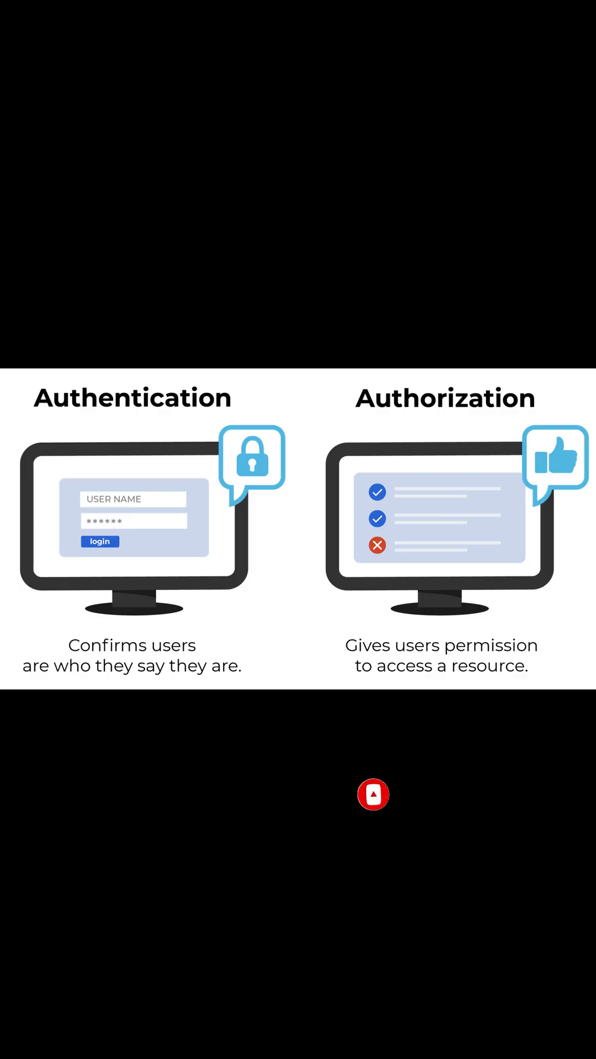
{"action": "left_click", "coordinate": [373, 794]}
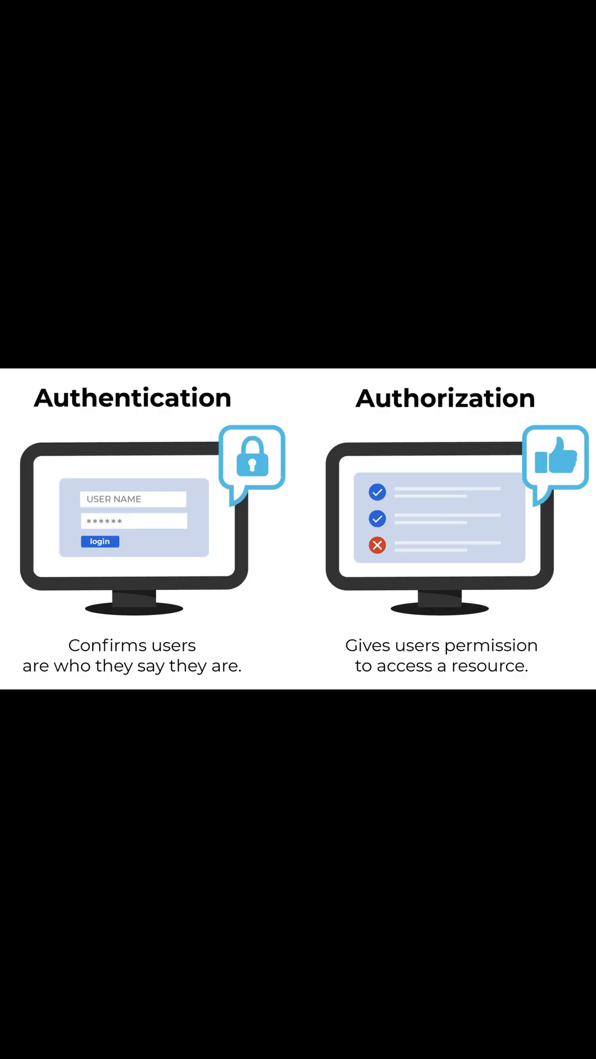